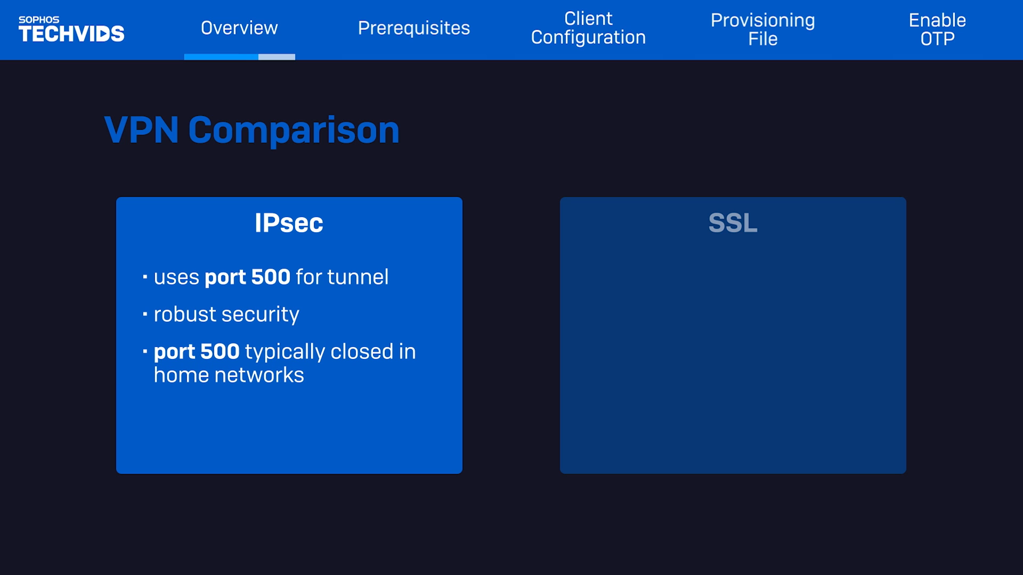
Advance the slides from the IPsec vs SSL comparison to the Prerequisites control center slide
click(415, 28)
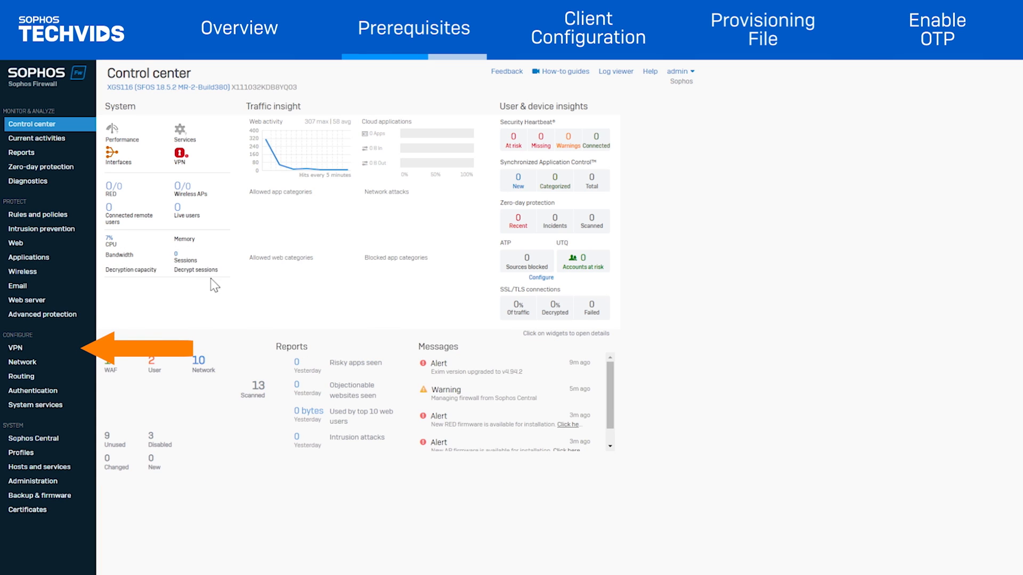
Open the VPN configuration page and view its IPsec (remote access) settings
click(15, 348)
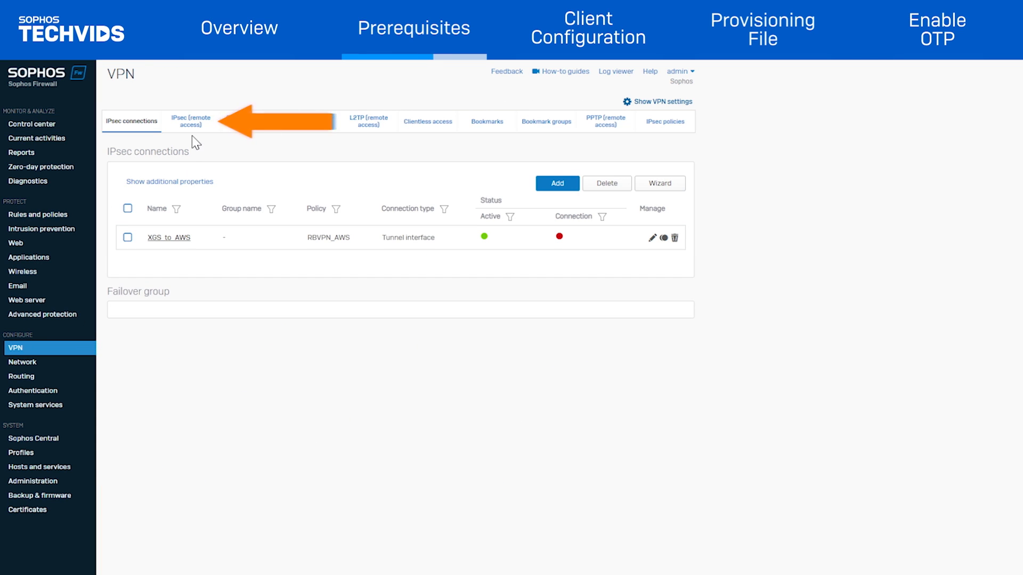
click(190, 121)
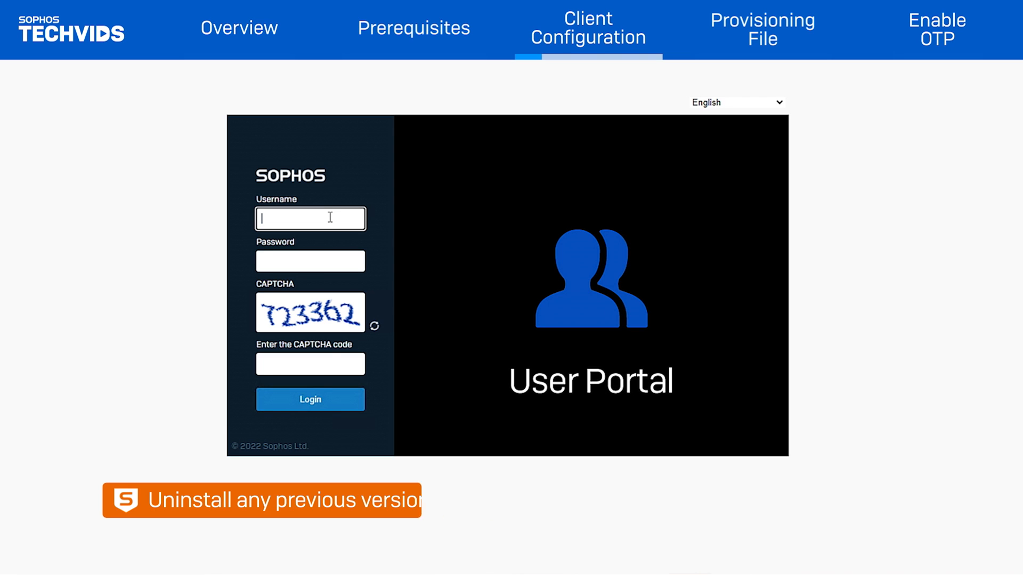
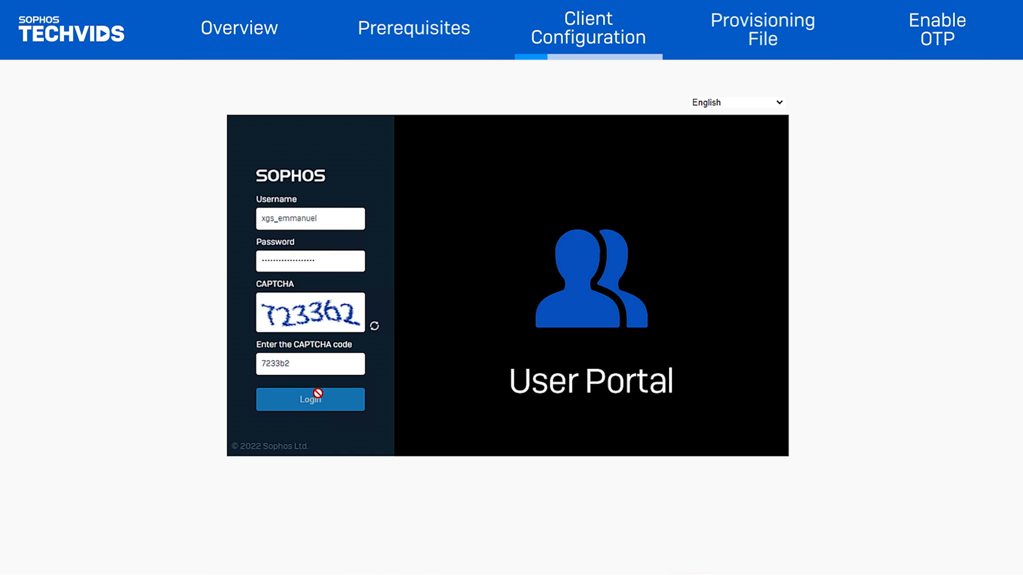
click(310, 398)
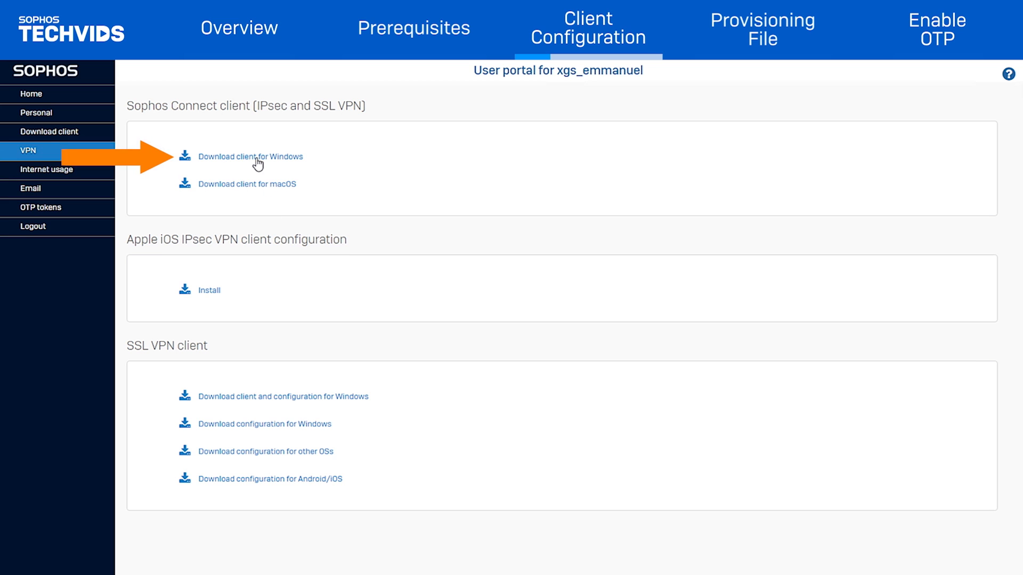
Download the Sophos Connect client for Windows, accept the license, and install it
click(257, 161)
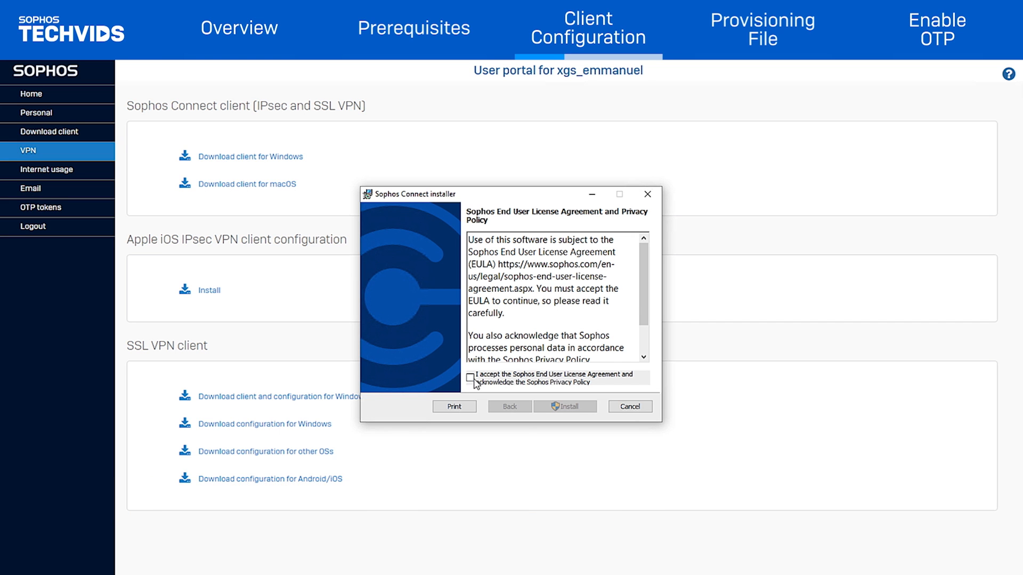
click(469, 377)
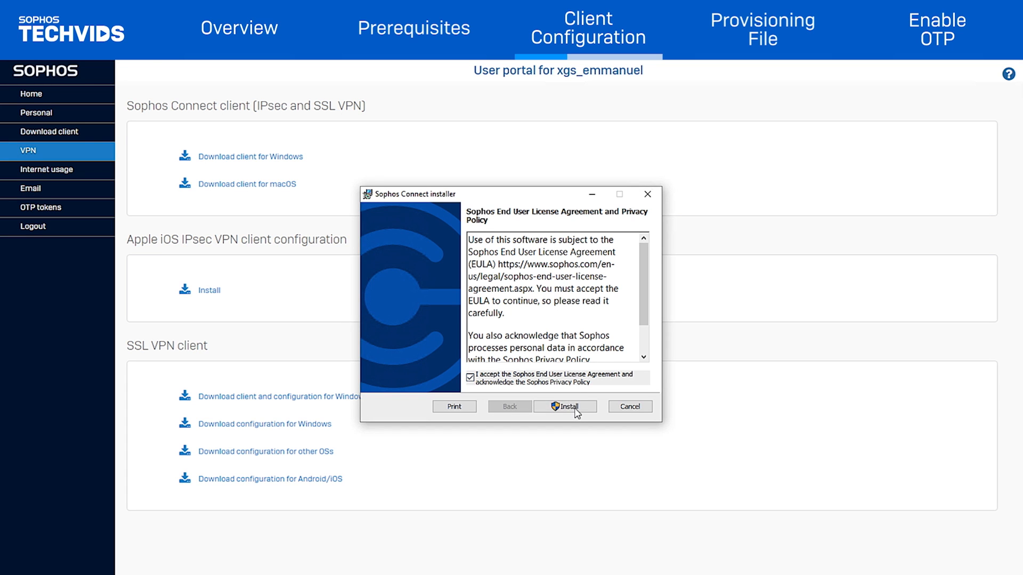
click(566, 406)
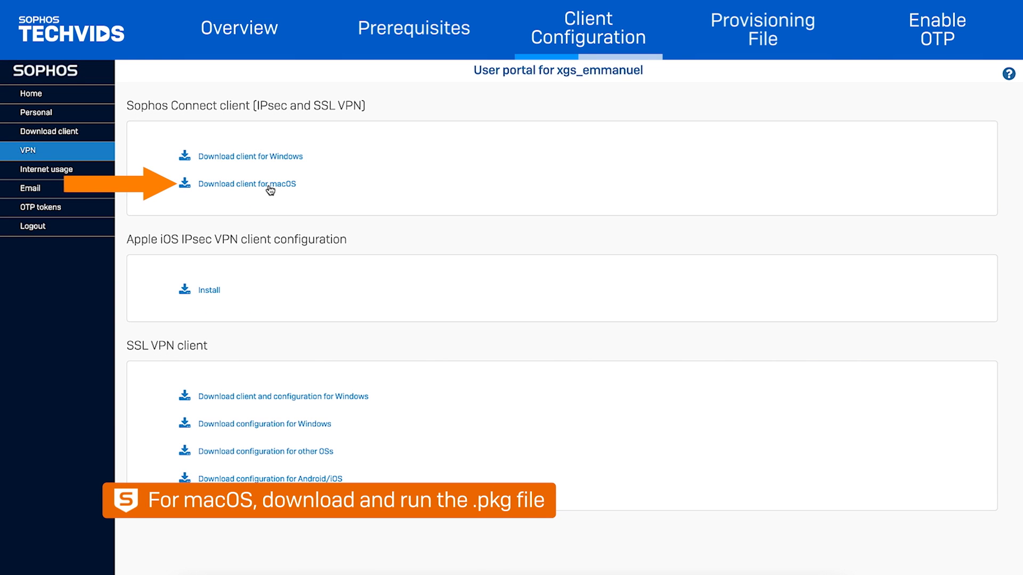
Download the macOS client and install it on Macintosh HD, allowing System Events
click(267, 186)
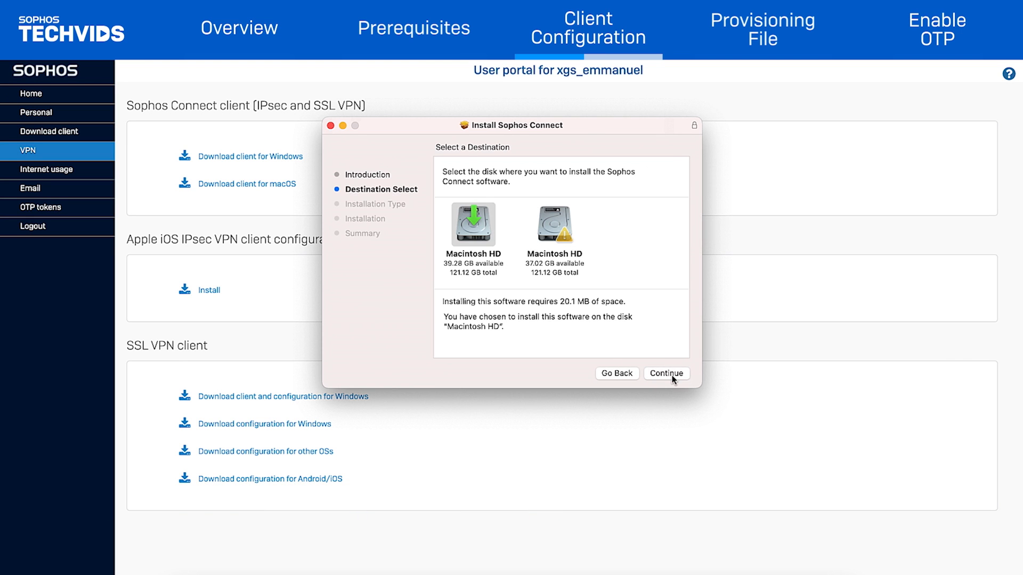
mouse_move(497, 235)
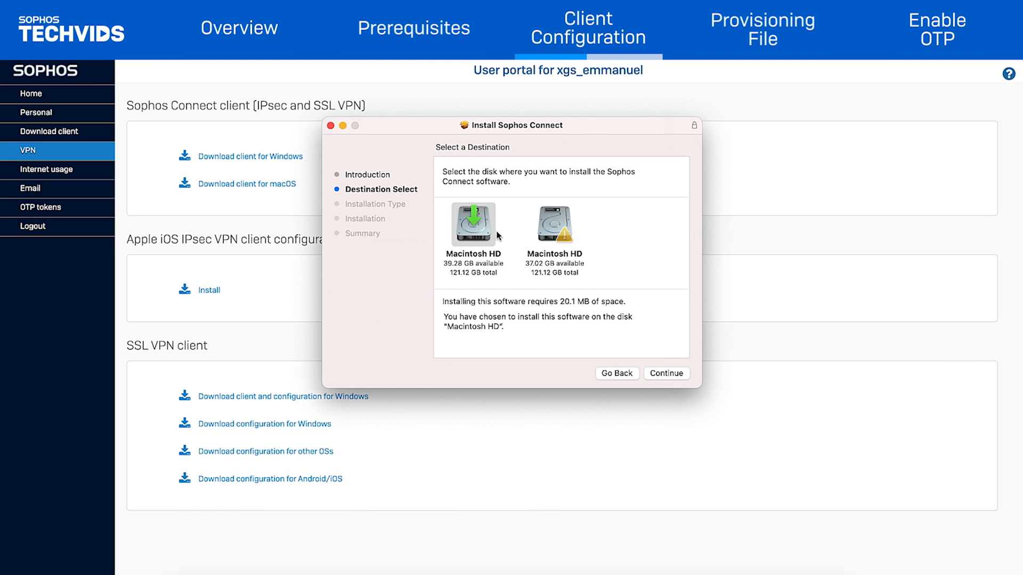
click(666, 373)
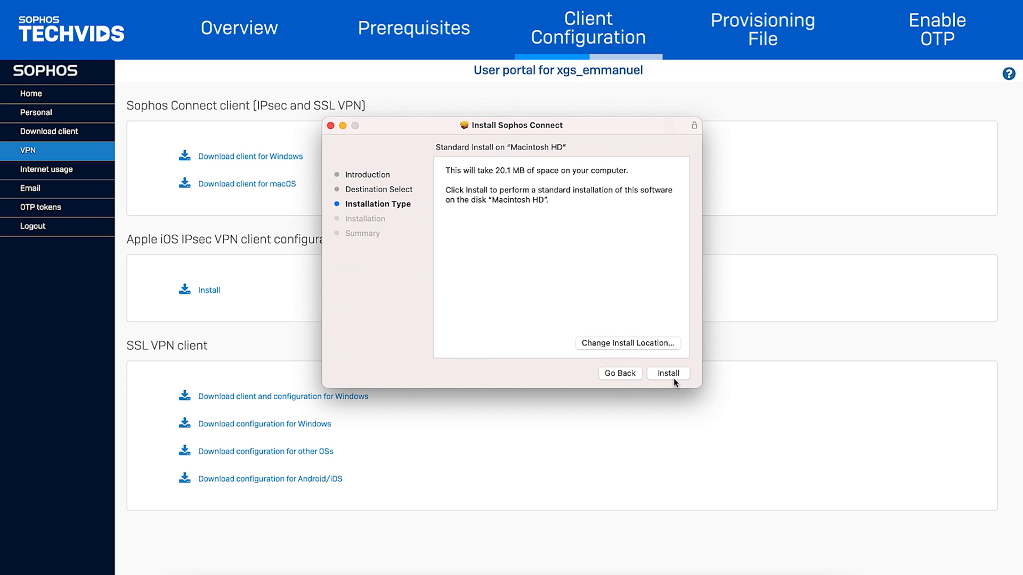
click(668, 373)
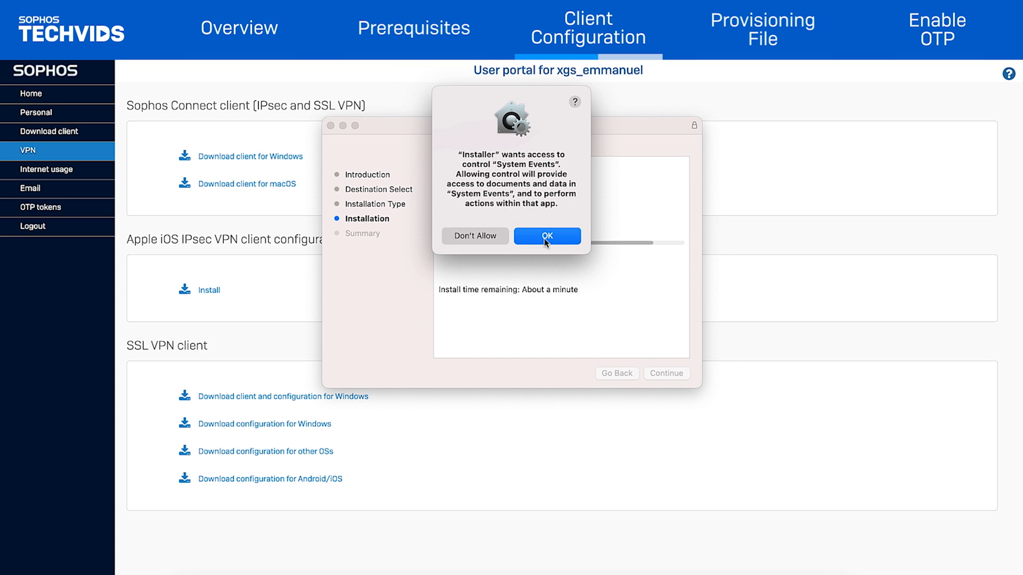
click(547, 236)
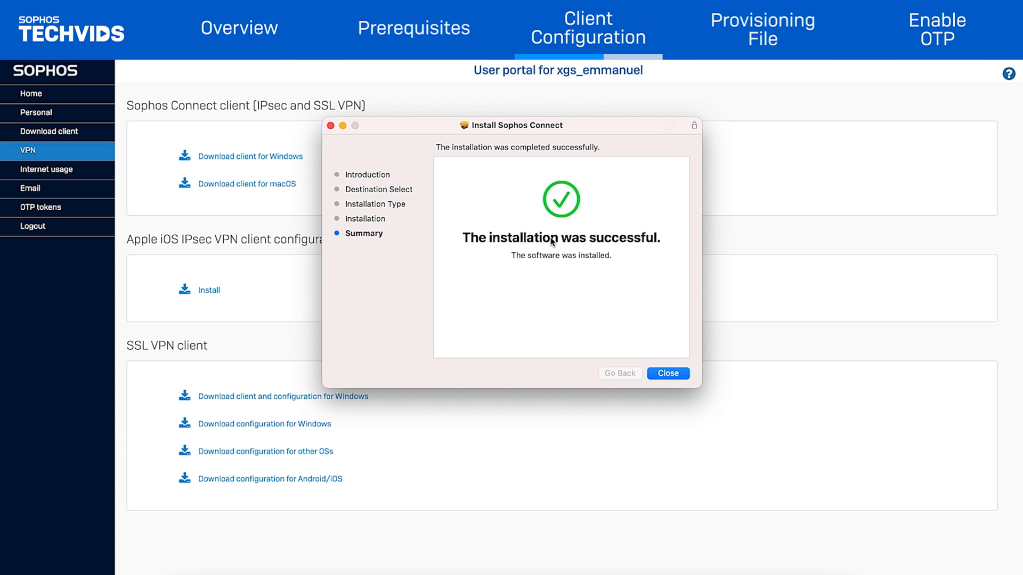
click(668, 374)
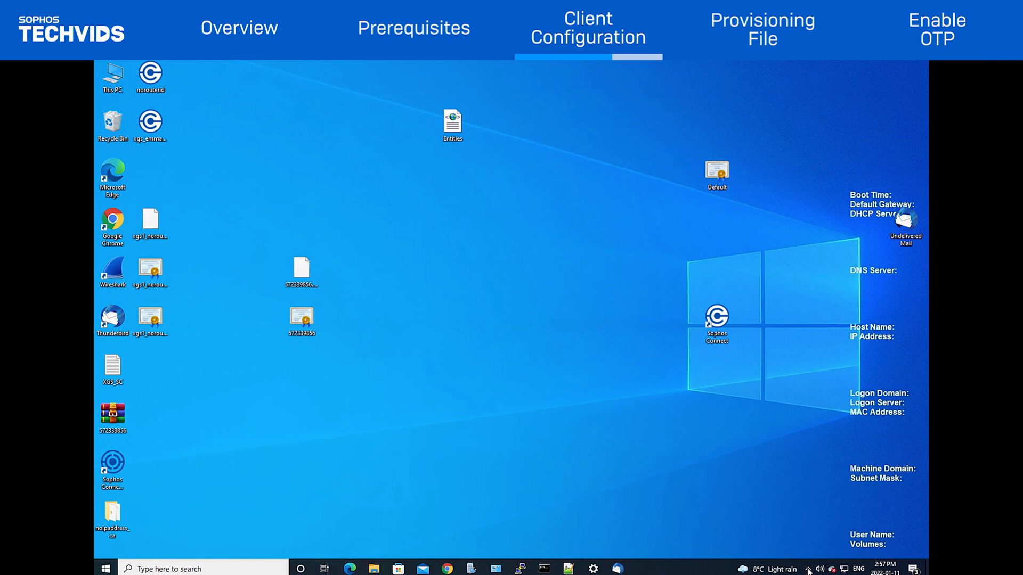
Import a connection file into Sophos Connect from the system tray and start entering the username
click(828, 529)
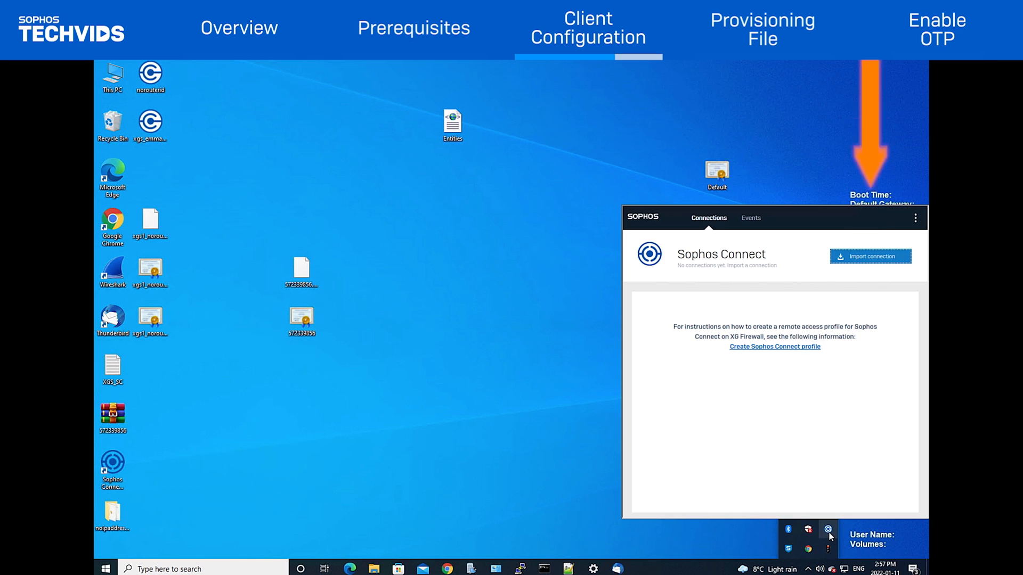
click(870, 257)
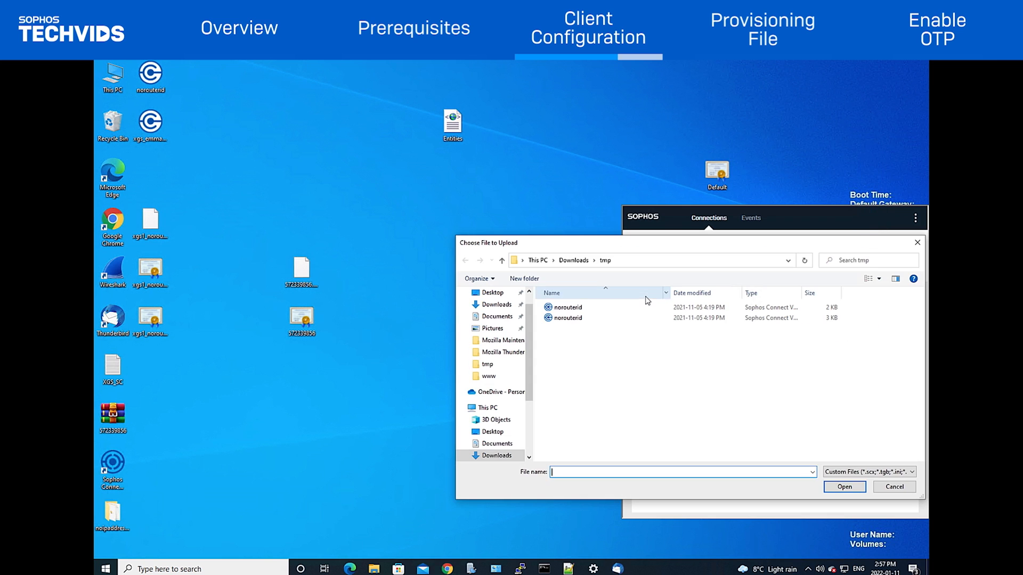
click(492, 432)
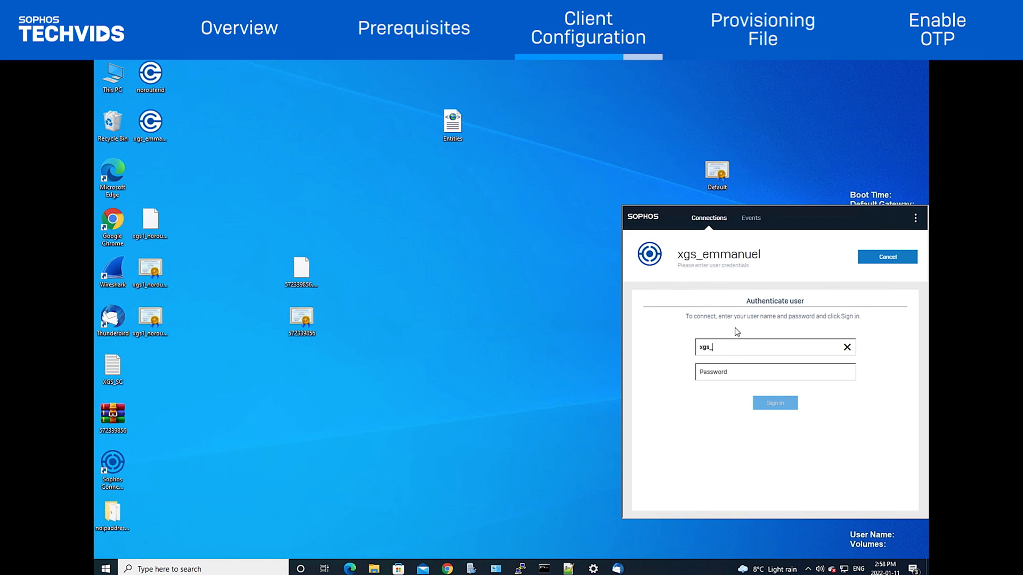
click(774, 403)
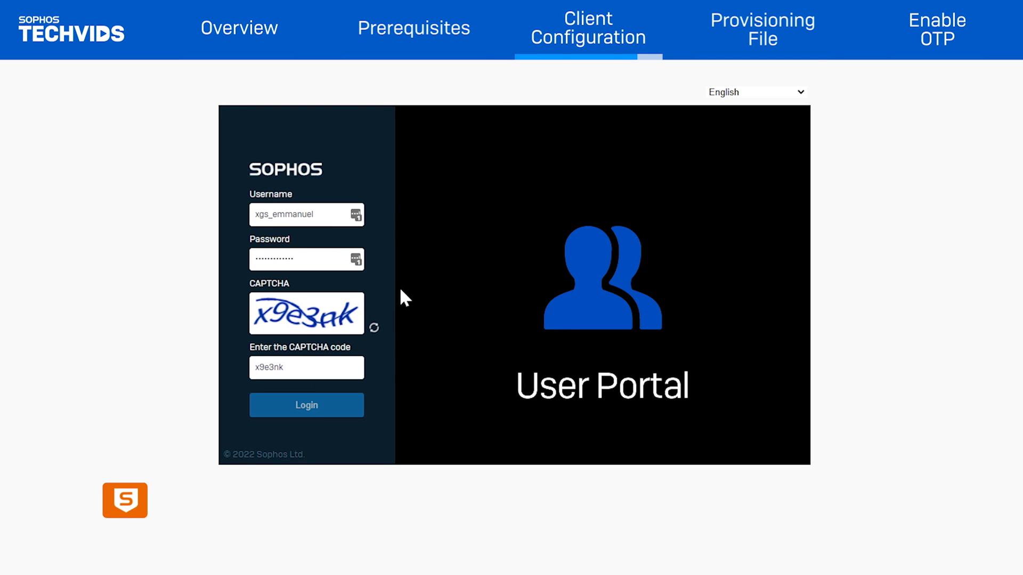
Sign in to the User Portal and download the SSL VPN configuration for other OSs
click(306, 404)
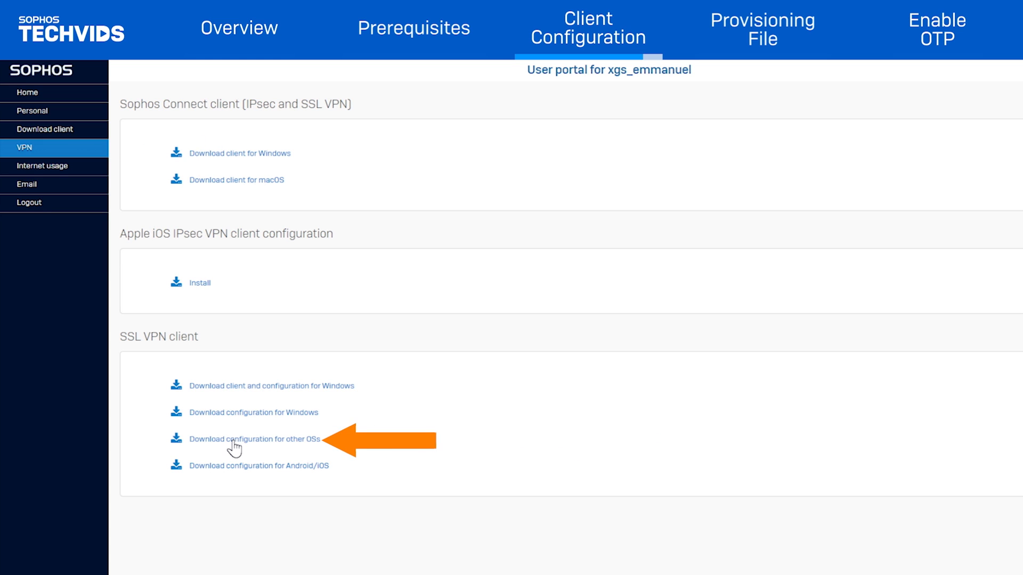
click(232, 439)
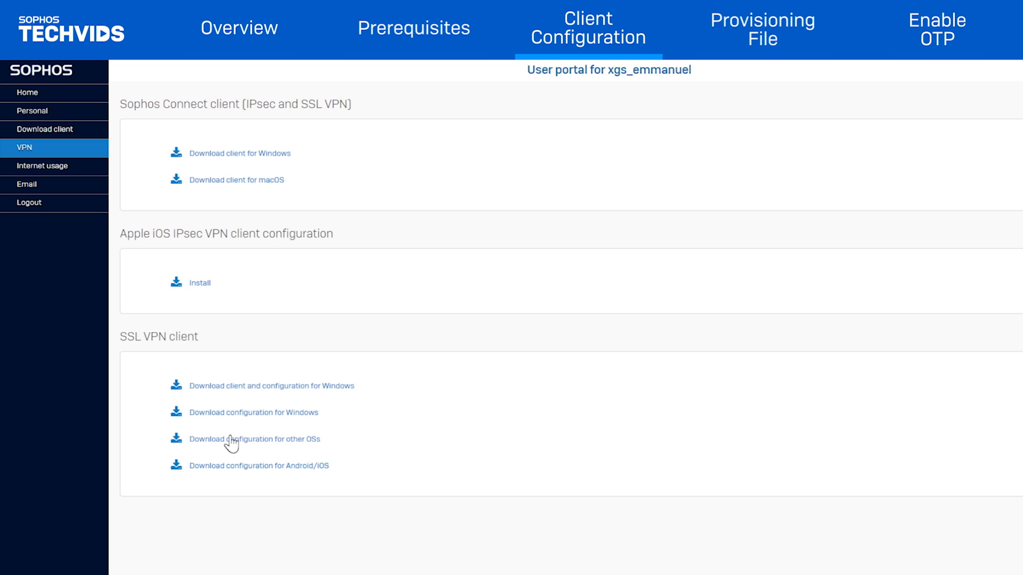
click(761, 30)
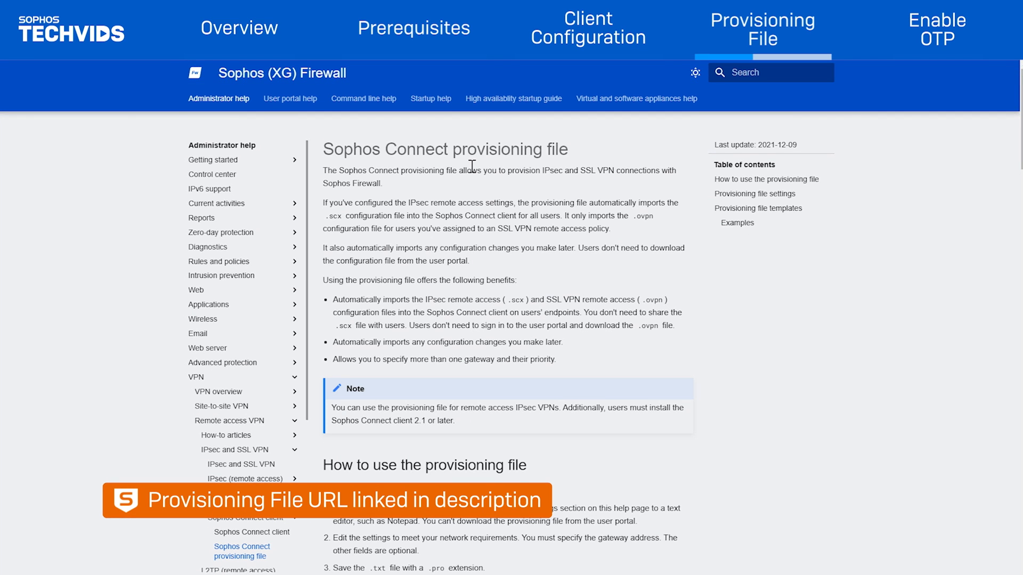
Scroll through the 'Sophos Connect provisioning file' help article
scroll(down, 3)
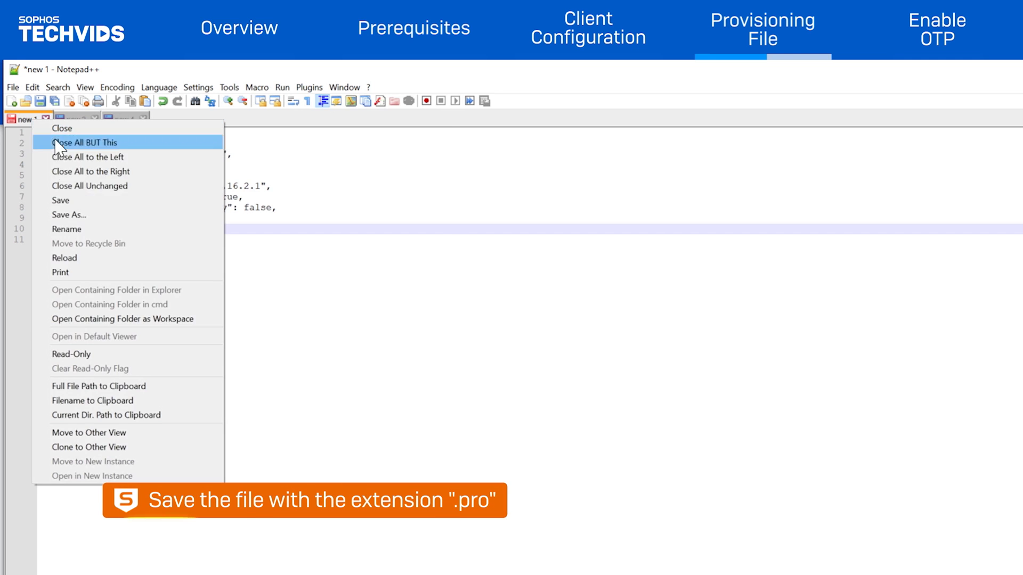
Save the Notepad++ document as sophos_connect.pro
click(68, 215)
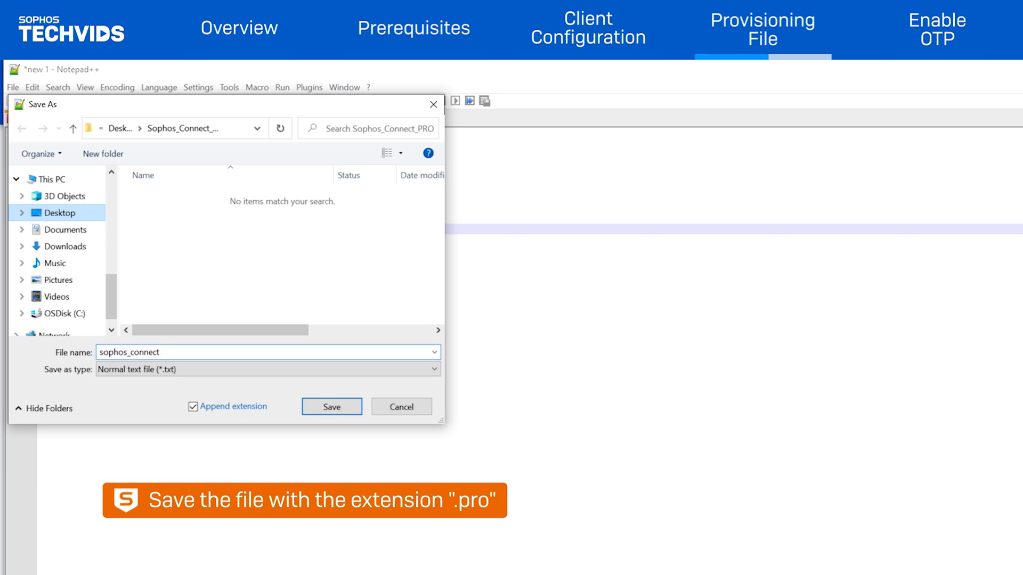
click(331, 406)
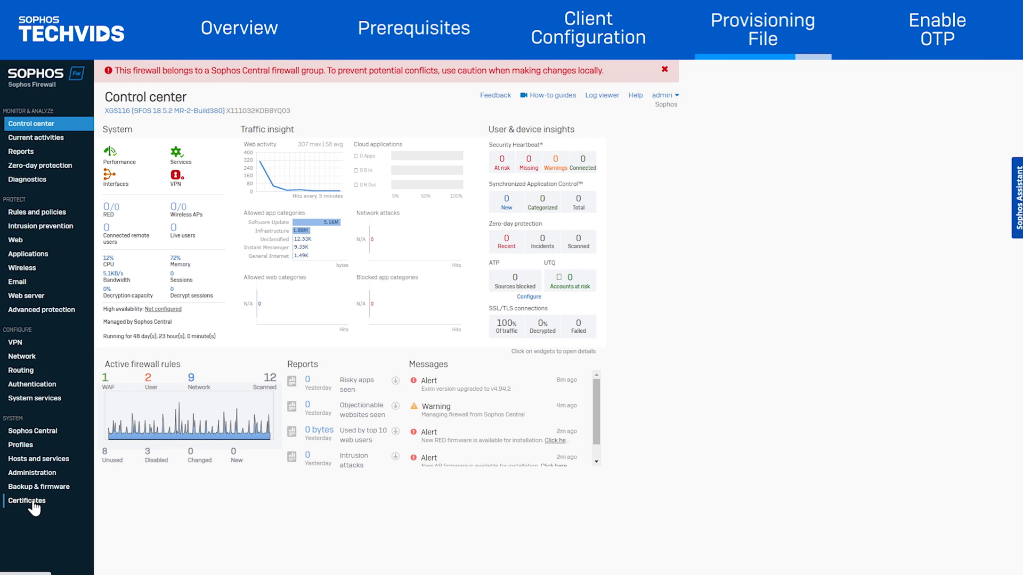
Download the firewall's CA certificate from Certificates > Certificate authorities
click(26, 501)
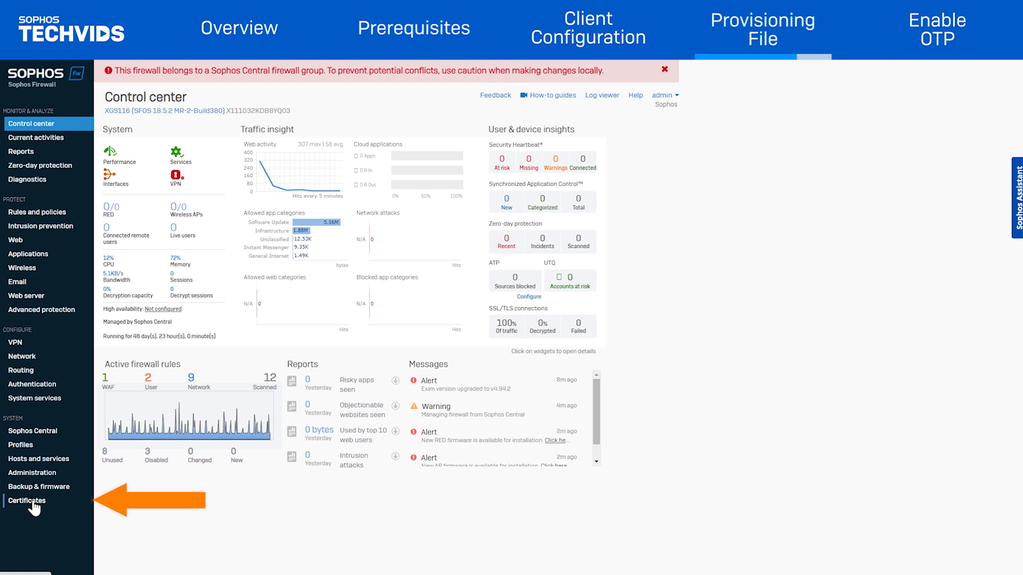
click(26, 501)
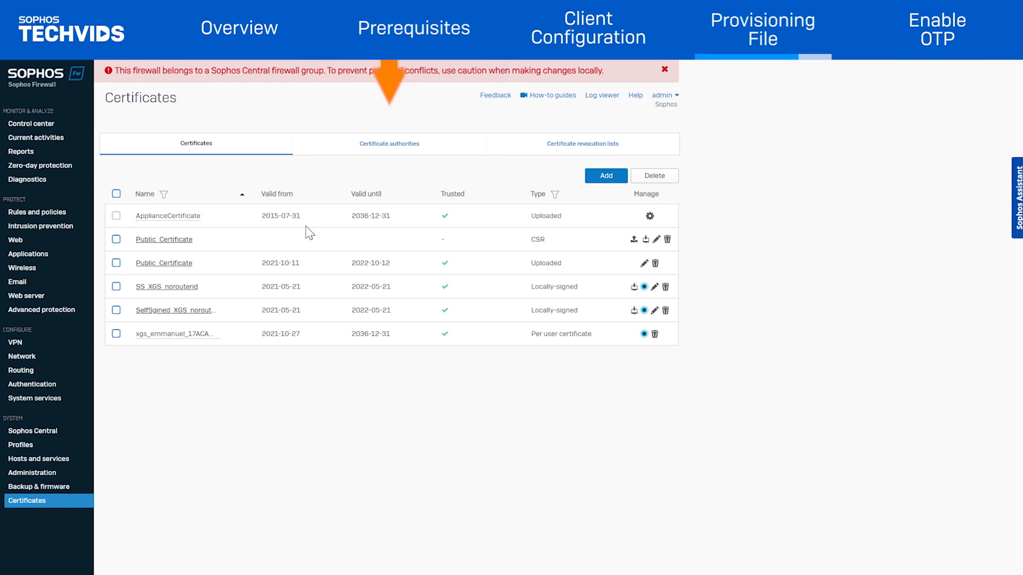
click(389, 143)
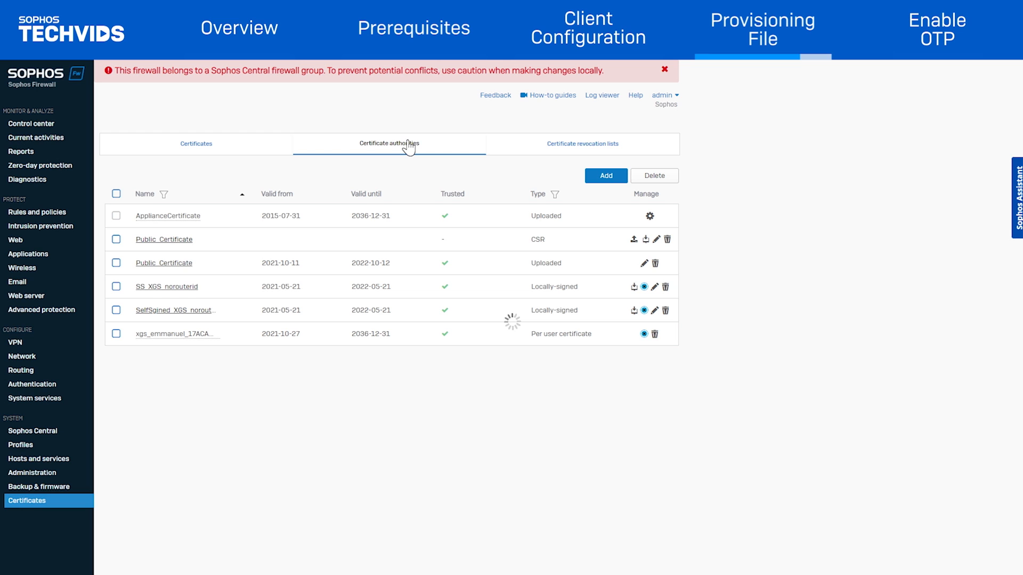
click(388, 147)
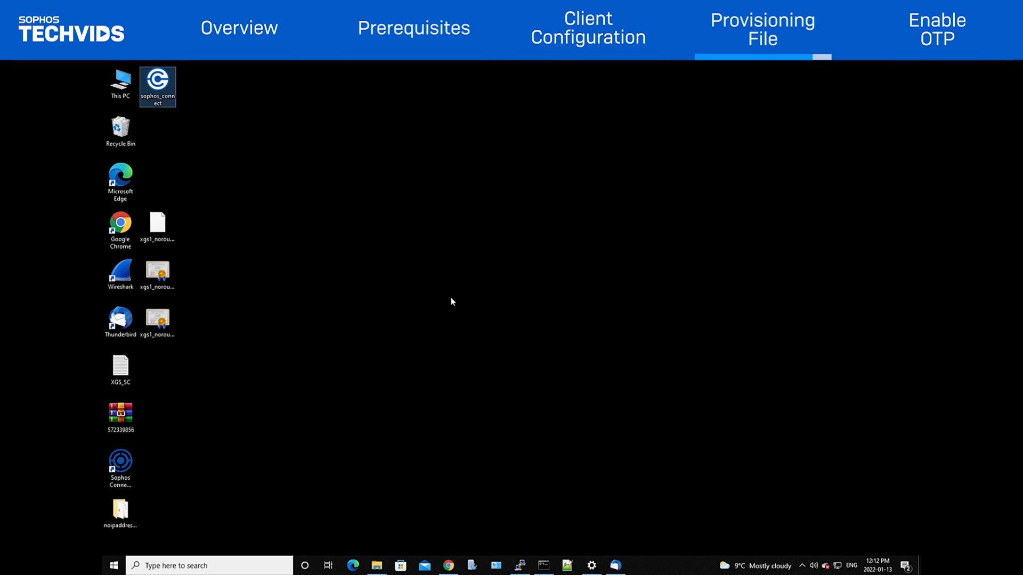
Import sophos_connect.pro and fill in the 207.81.170.24 sign-in form with the CAPTCHA
double_click(157, 83)
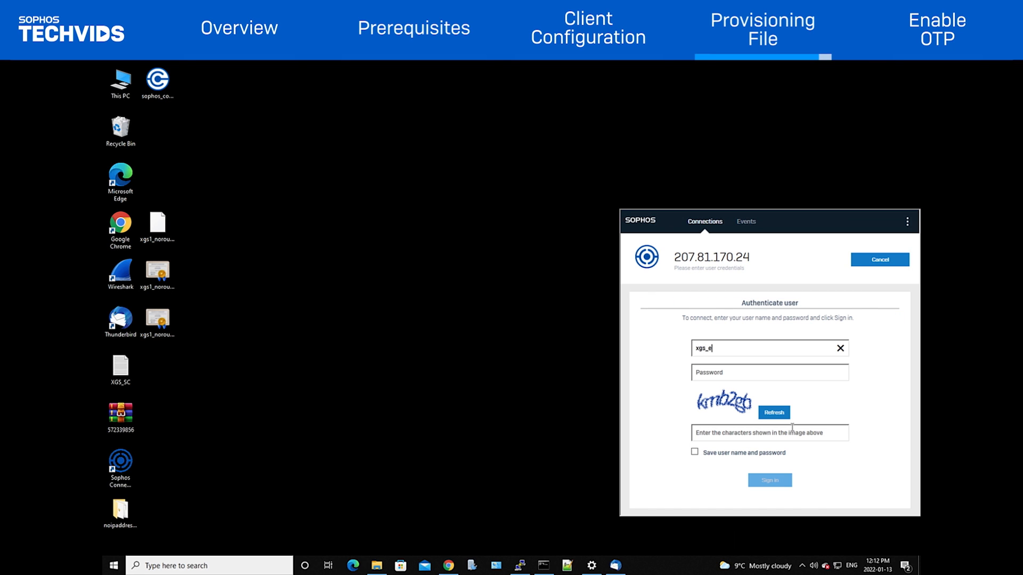
click(770, 480)
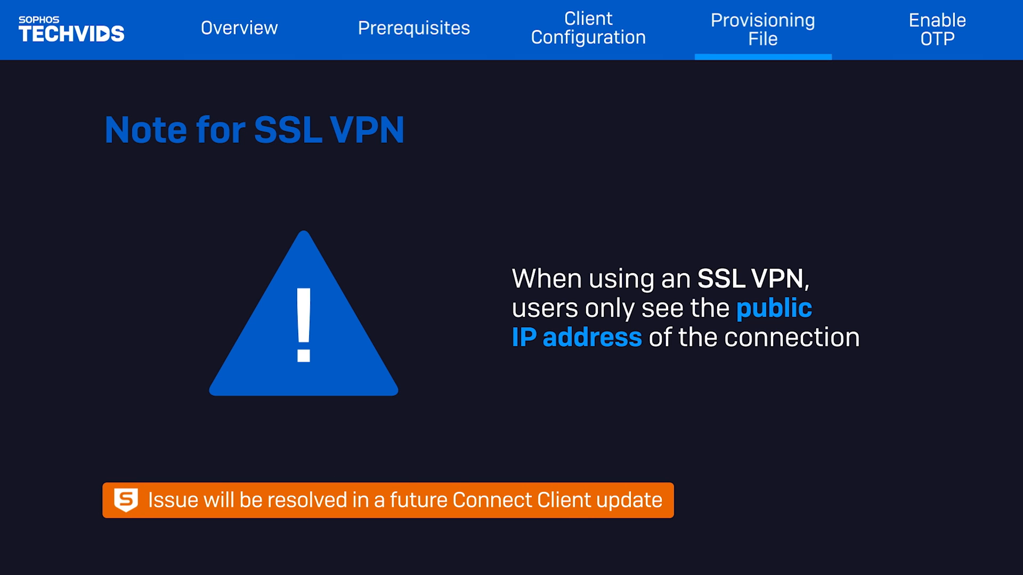
click(935, 30)
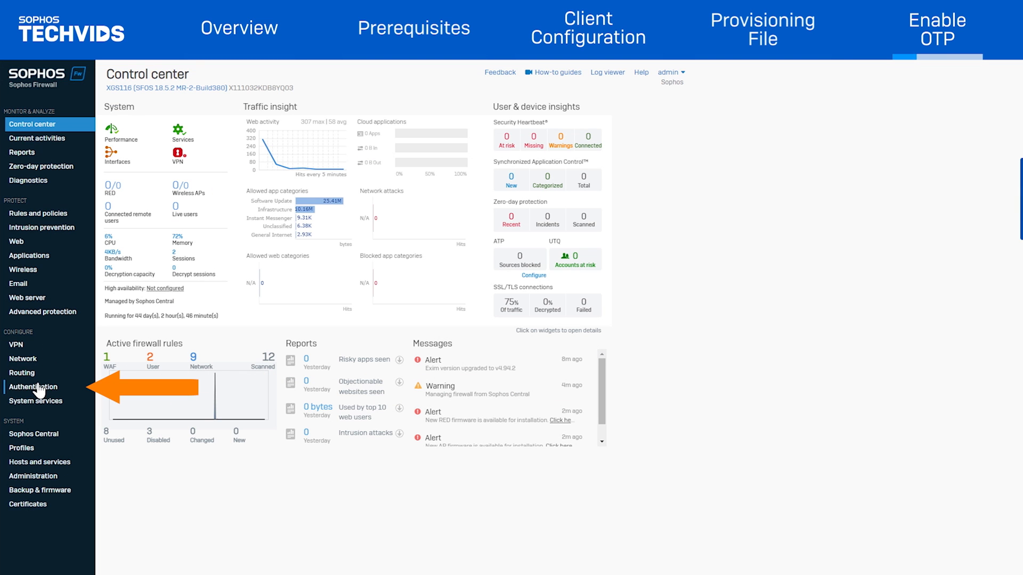
click(36, 387)
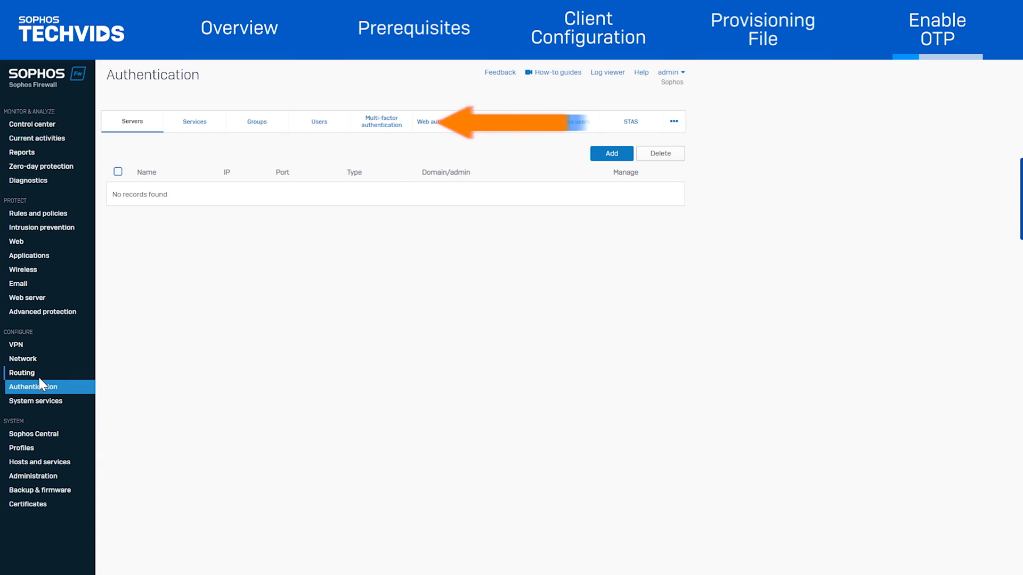
click(381, 122)
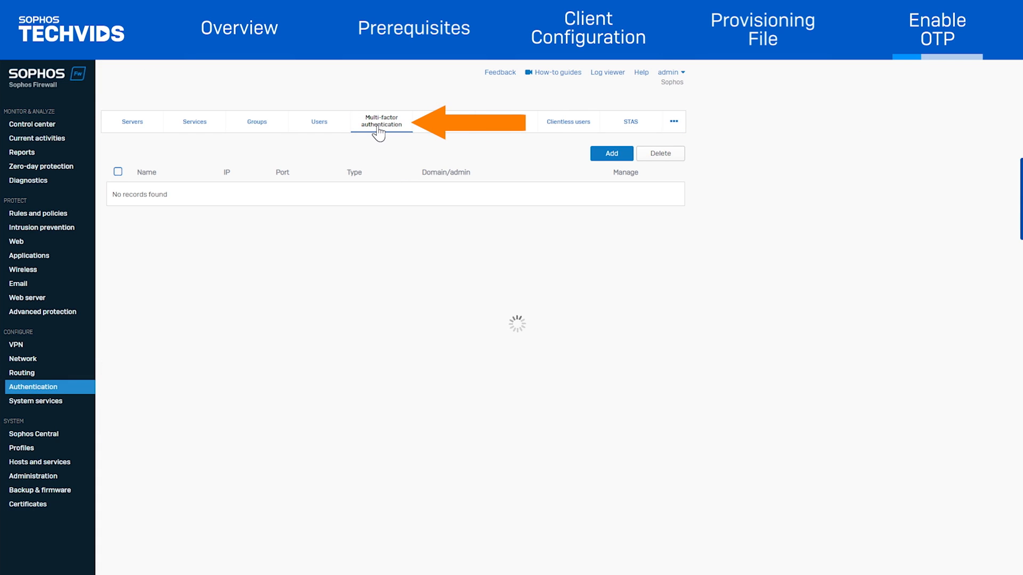
click(381, 121)
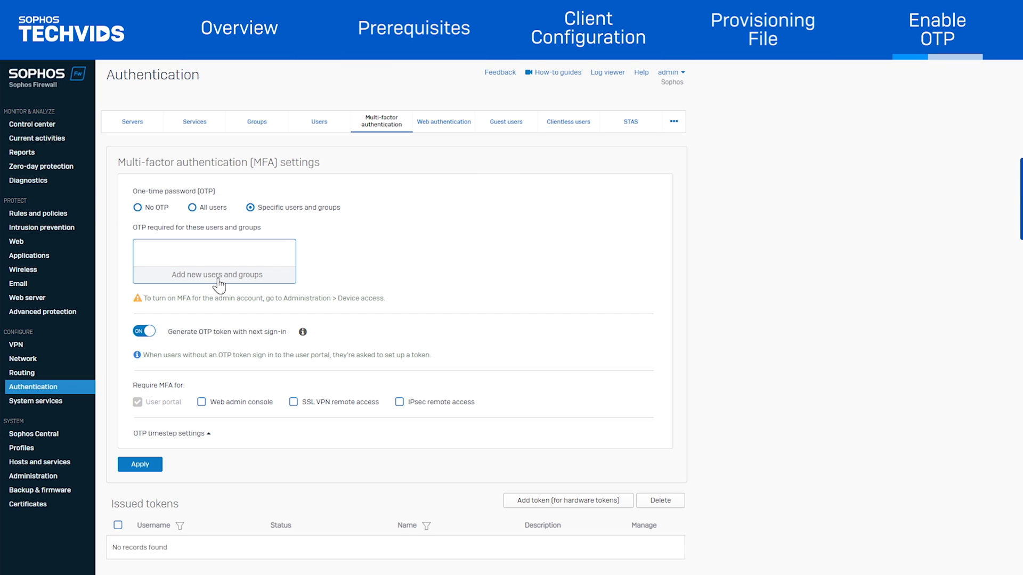
click(215, 274)
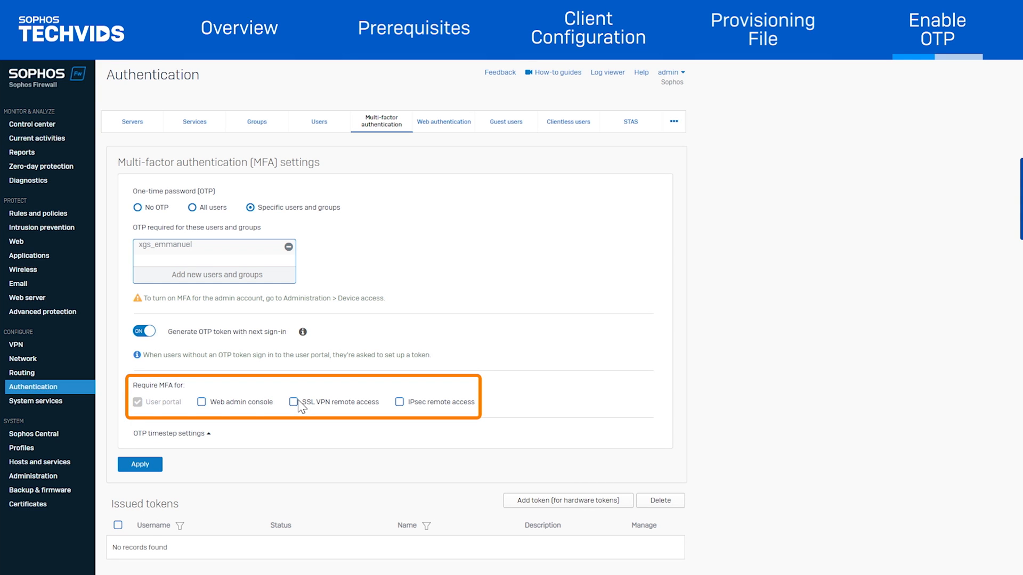
click(291, 402)
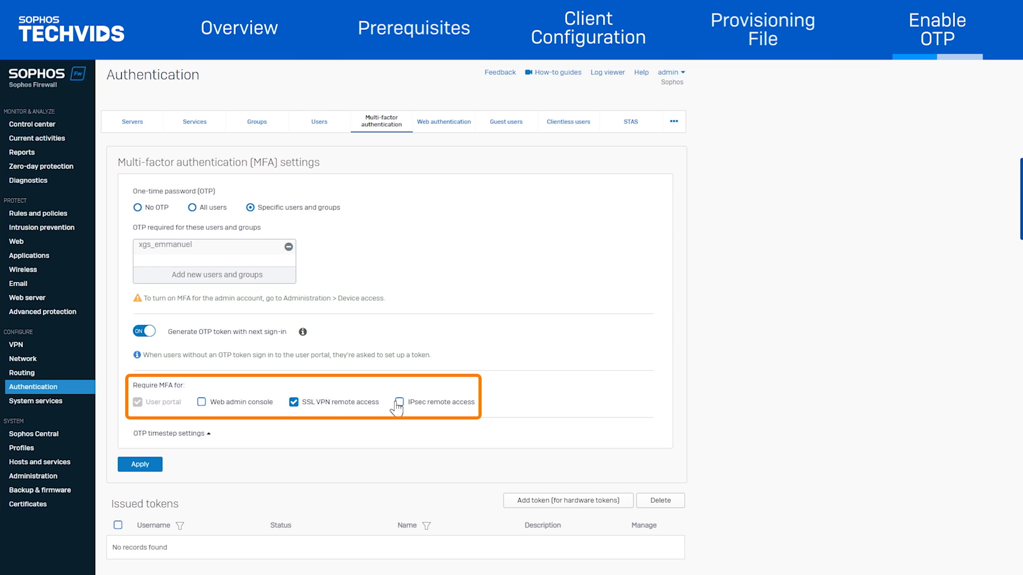
click(399, 402)
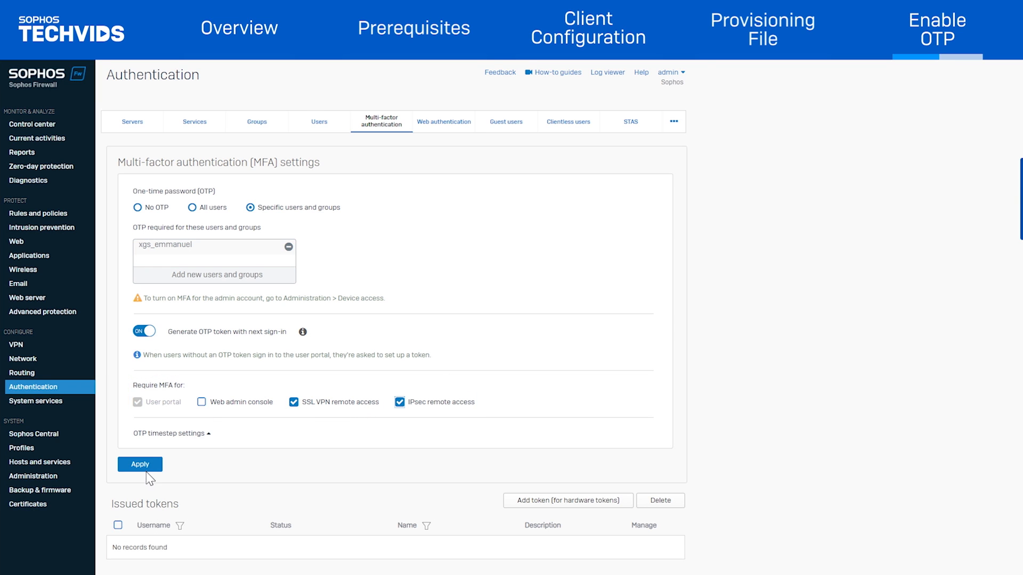
click(140, 464)
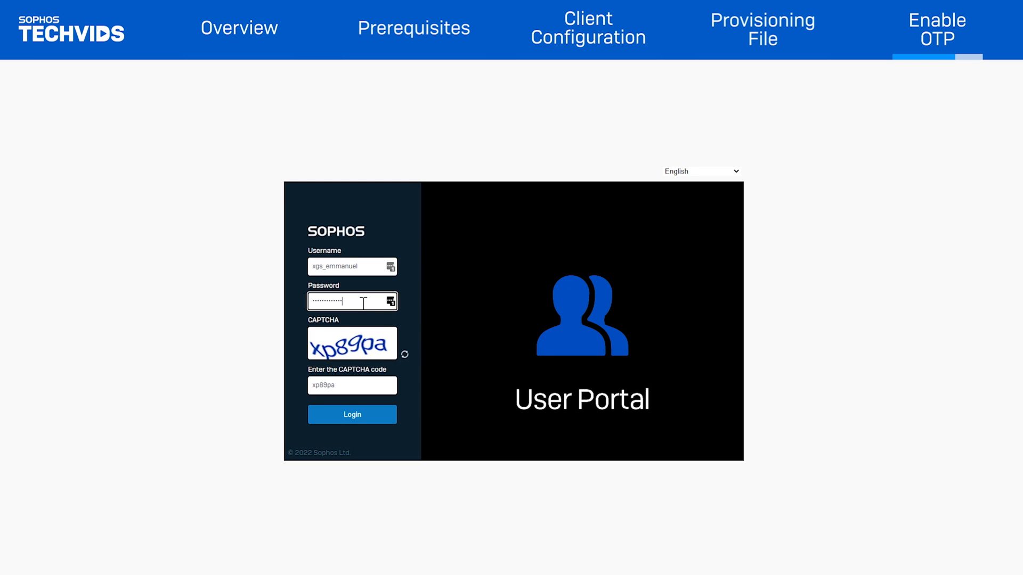
click(352, 415)
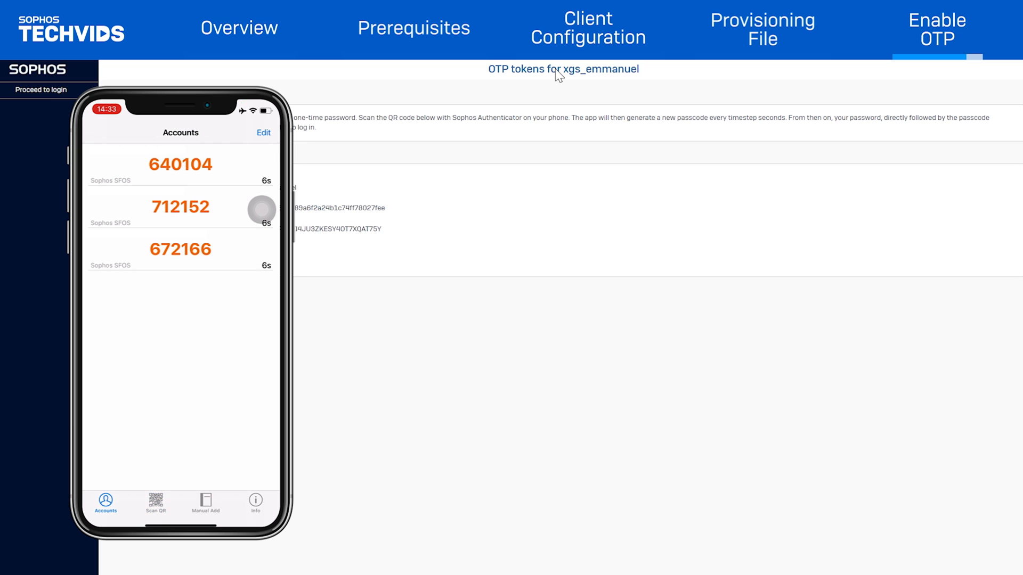
click(40, 89)
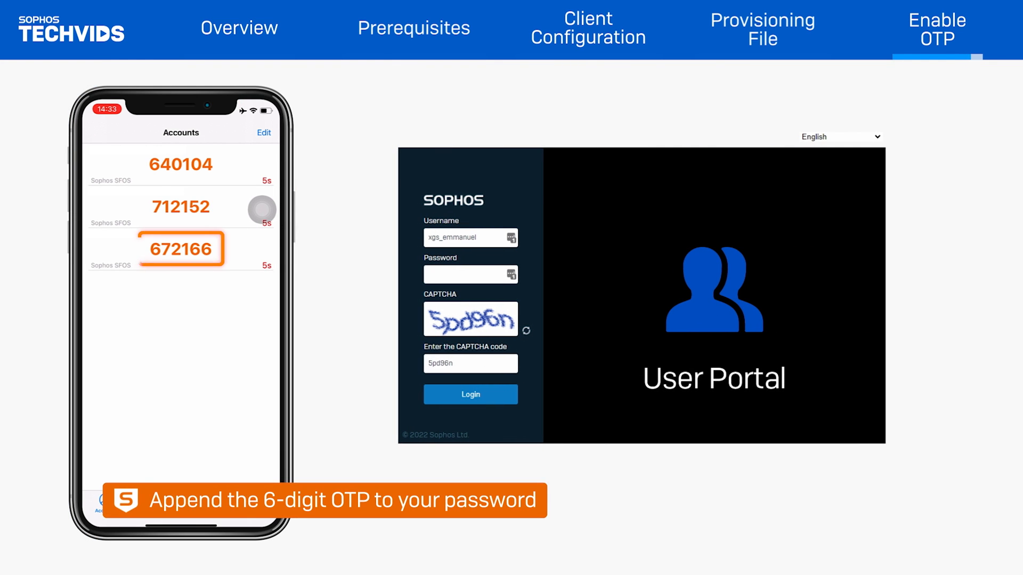
click(463, 274)
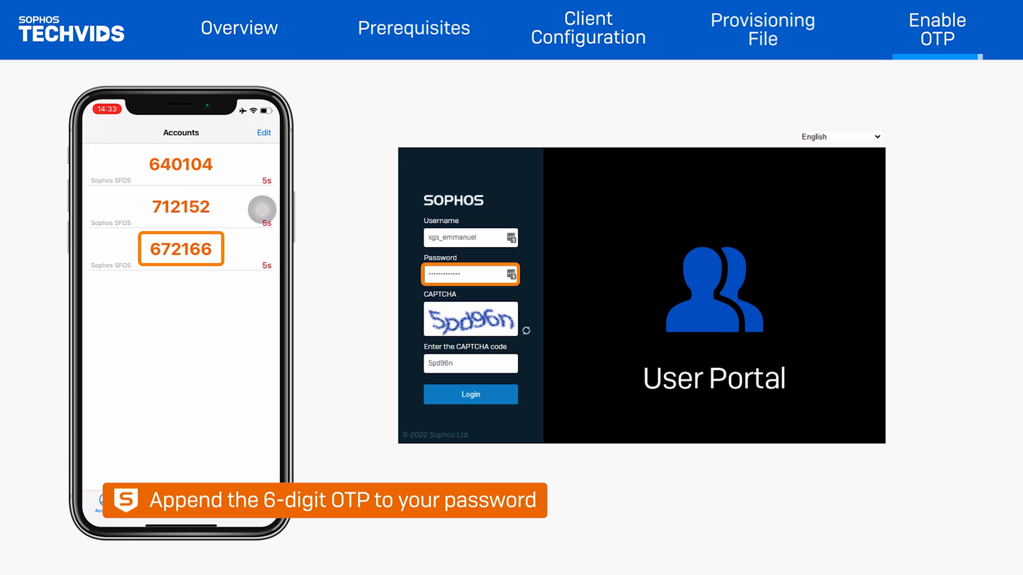
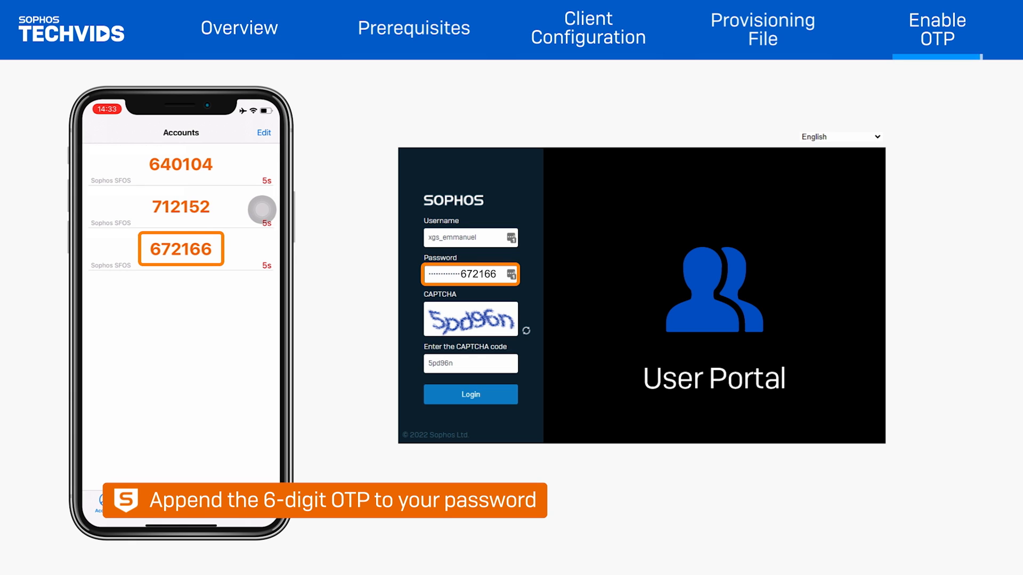